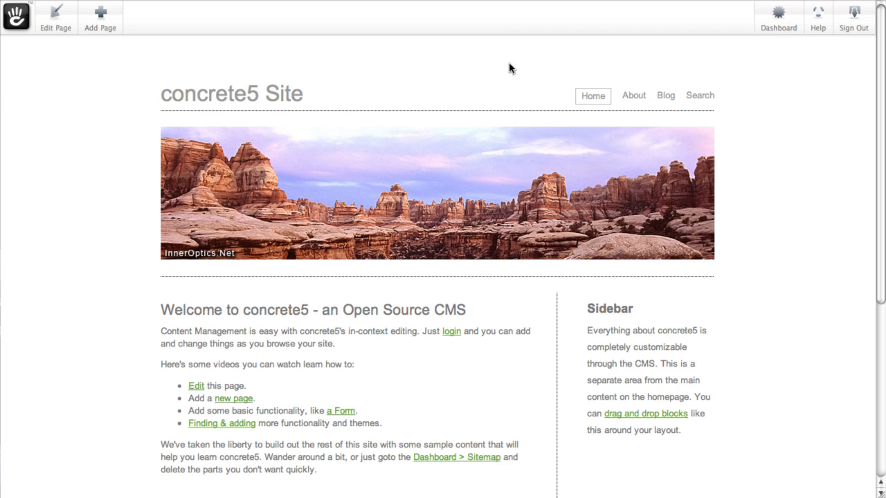
pyautogui.moveTo(634, 95)
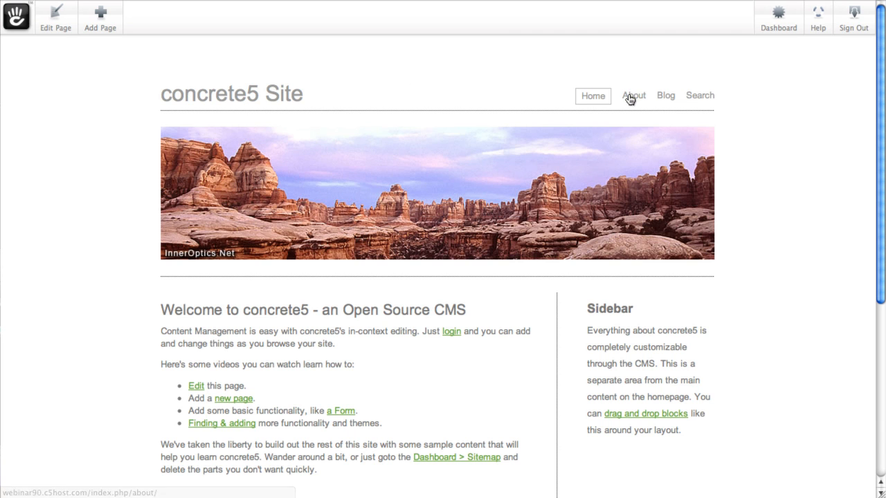
# Go to the About page and put it into edit mode
pyautogui.click(634, 95)
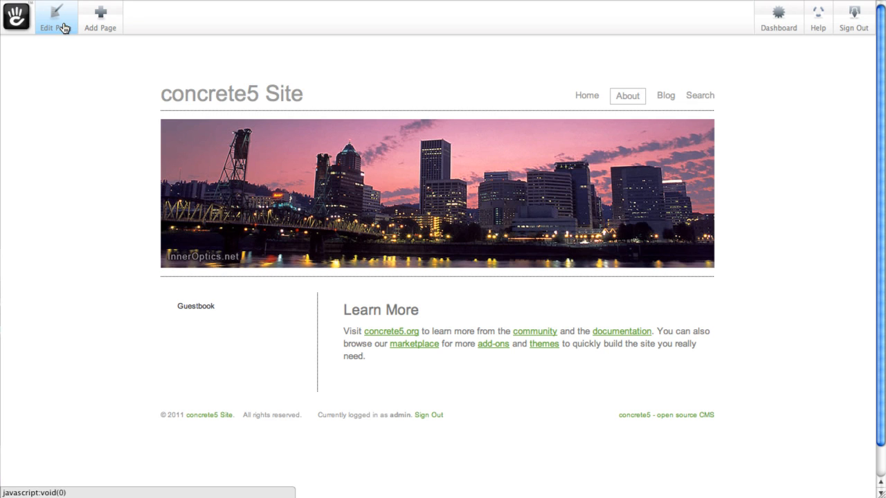
pyautogui.click(55, 14)
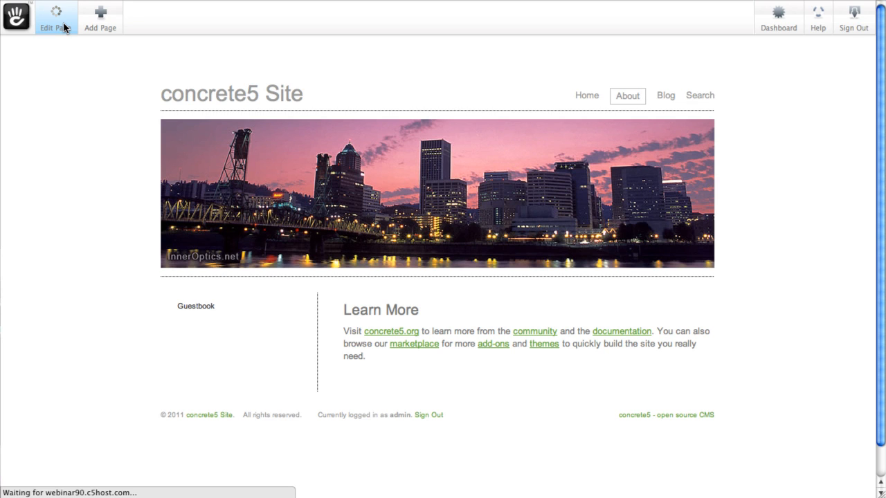
pyautogui.click(55, 16)
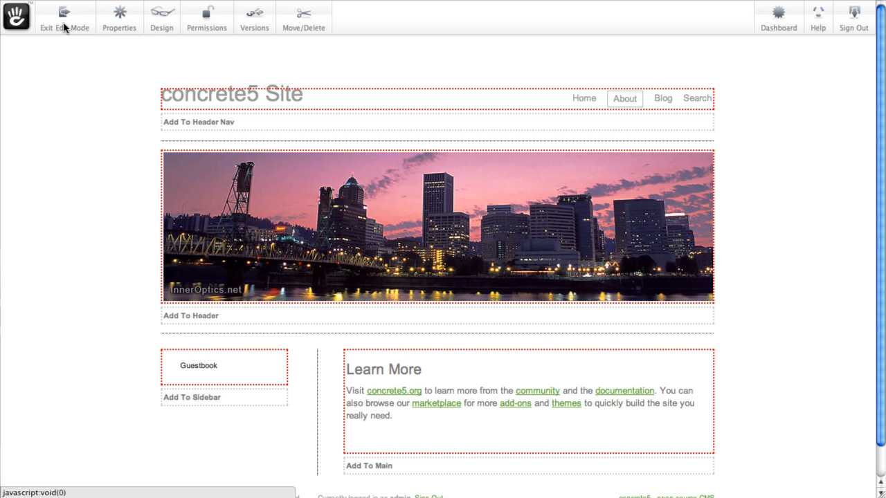
pyautogui.moveTo(200, 122)
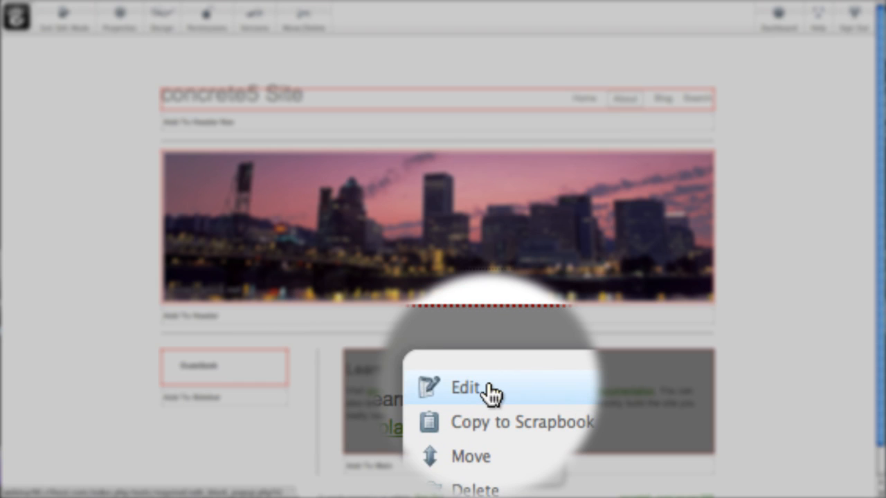
# Append 'Just check out how easy this is!' to the Learn More block and format it as a heading
pyautogui.click(465, 387)
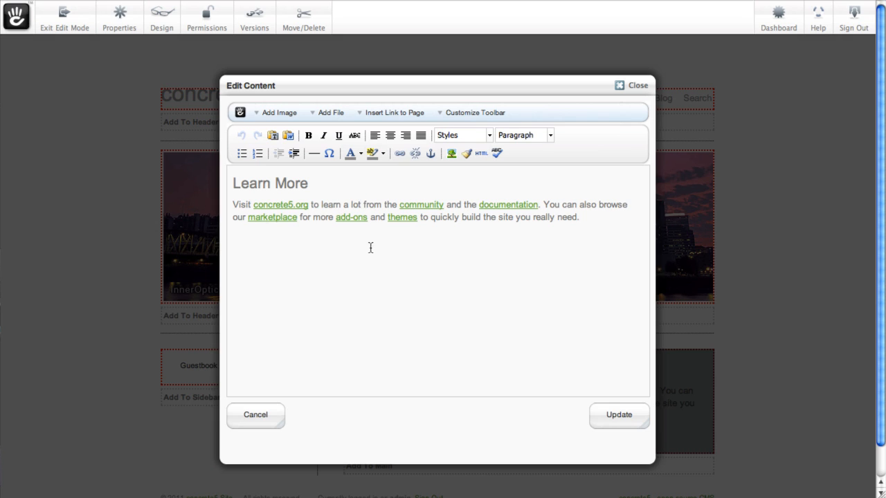
pyautogui.write('Just check out')
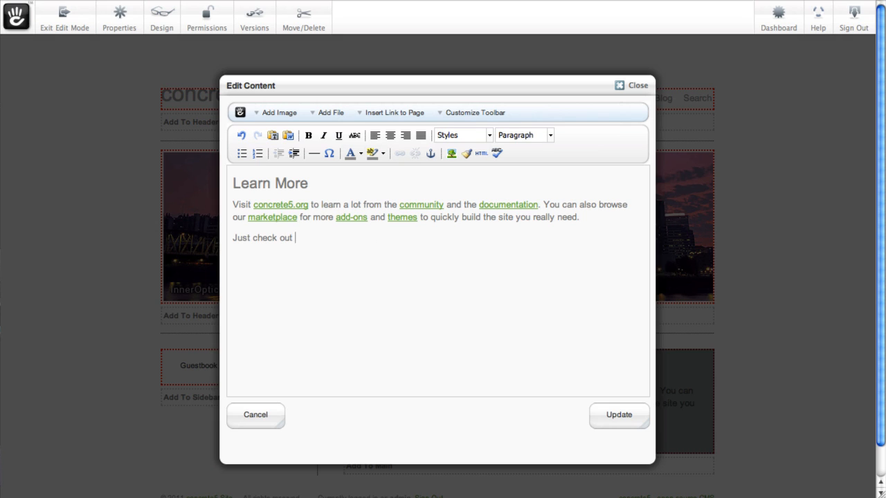
pyautogui.write('how easy this is!')
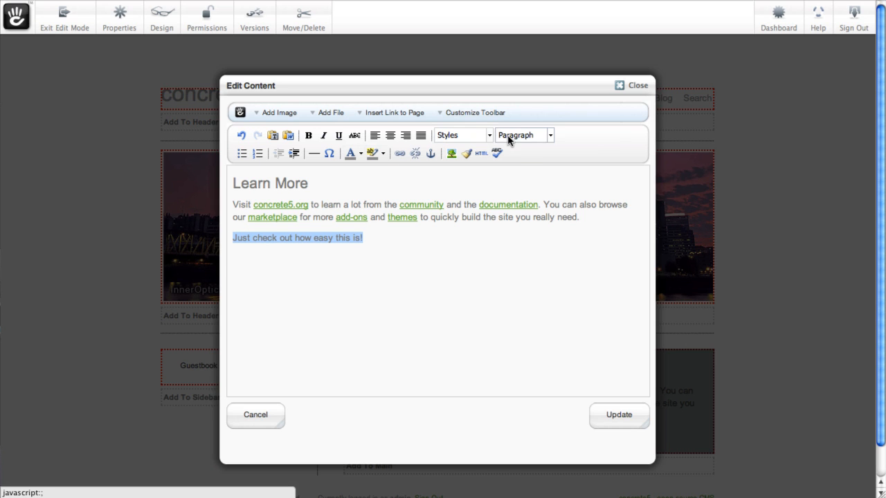
pyautogui.click(523, 136)
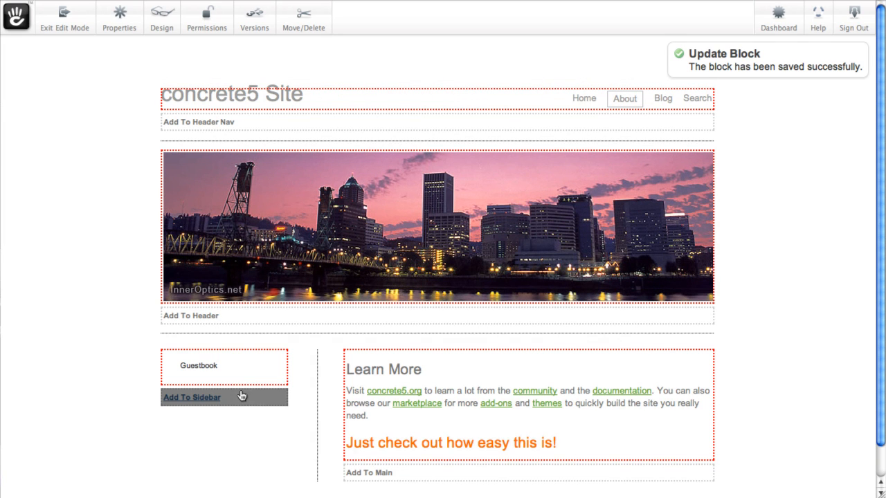
# Add a Form block to the sidebar with the question 'Is this cool?' answered by a select box
pyautogui.click(191, 396)
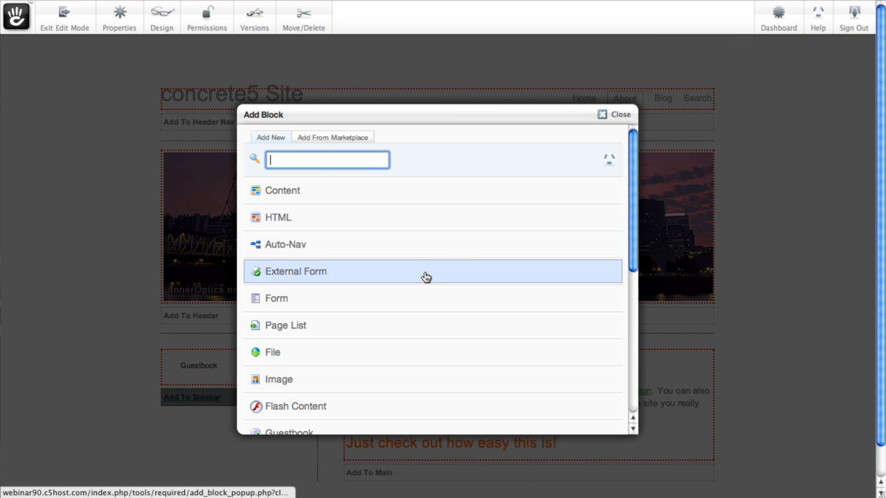
pyautogui.scroll(-3)
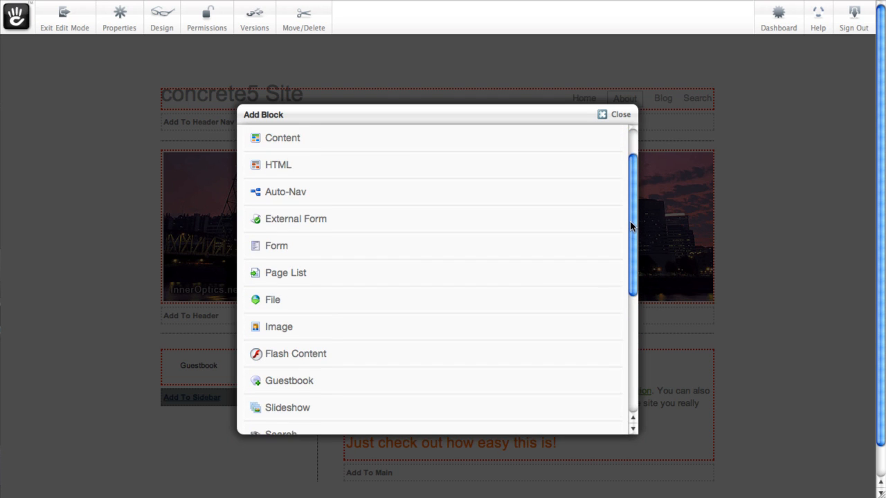
pyautogui.click(277, 247)
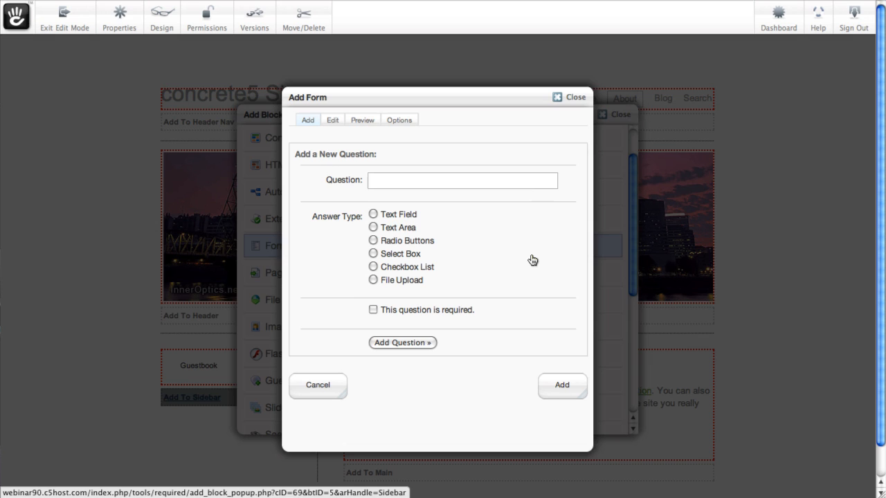
pyautogui.write('Is this coo')
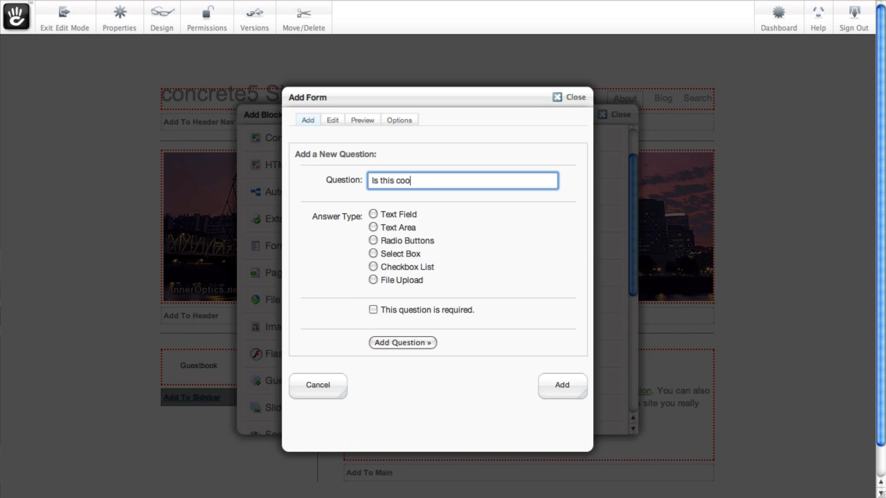
pyautogui.click(372, 253)
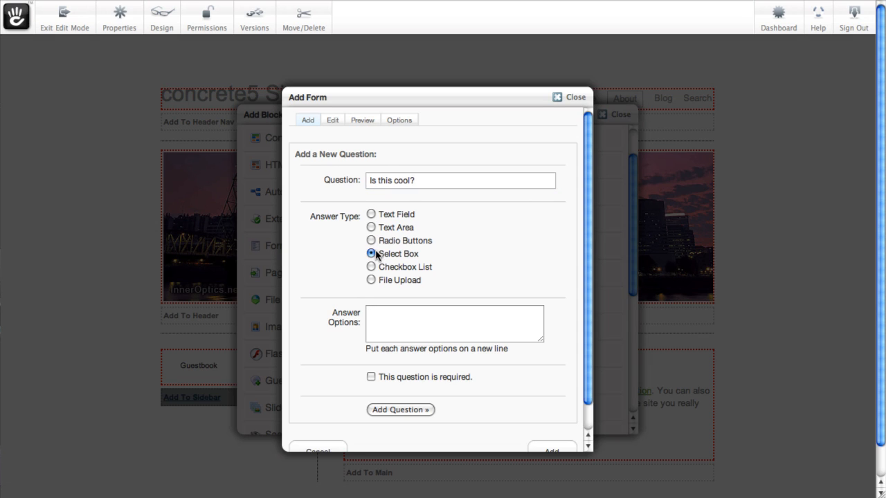
# Give the dropdown the options Yes, Of course and Indeed and place the form in the sidebar
pyautogui.write('Yes')
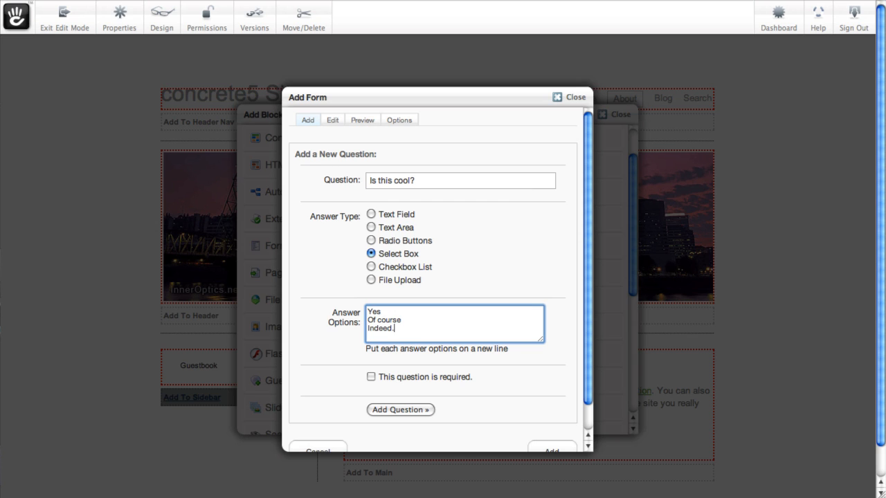
pyautogui.click(400, 410)
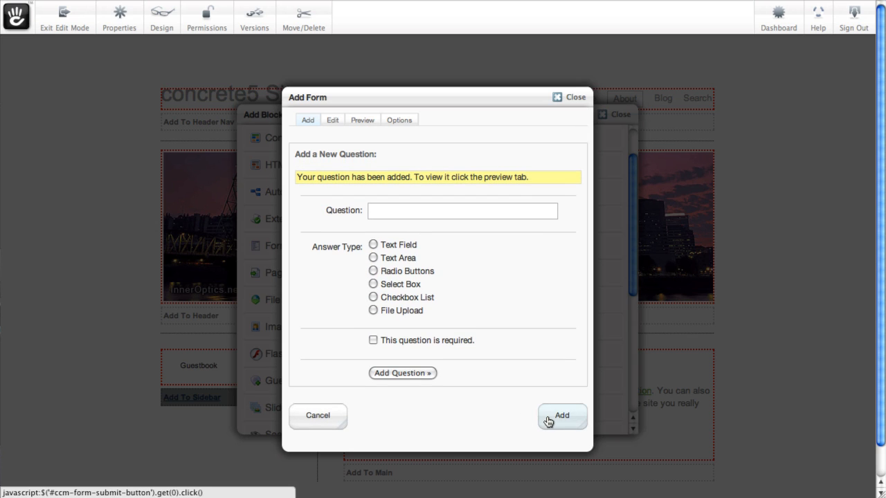
pyautogui.click(561, 415)
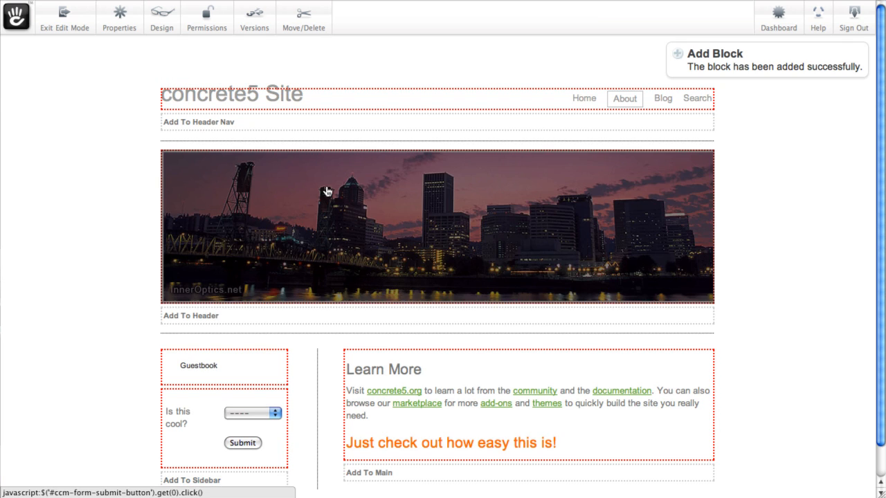
# Exit edit mode and publish the About page edits
pyautogui.click(64, 17)
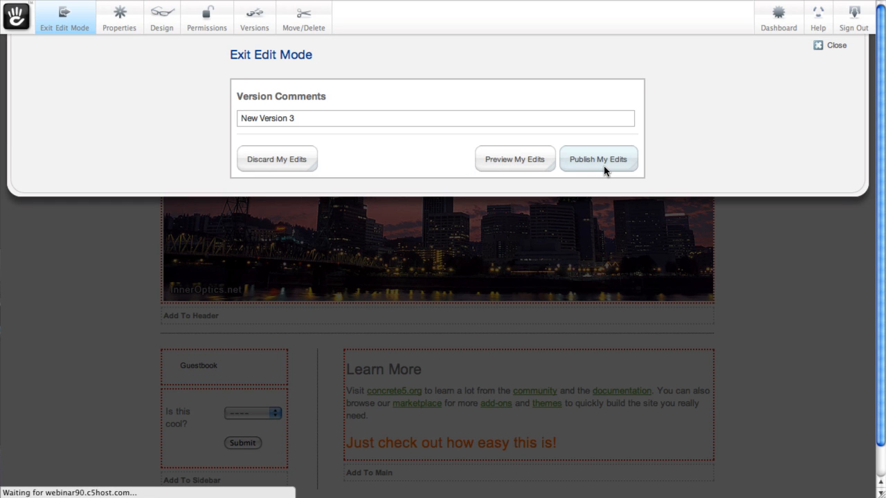
pyautogui.click(598, 158)
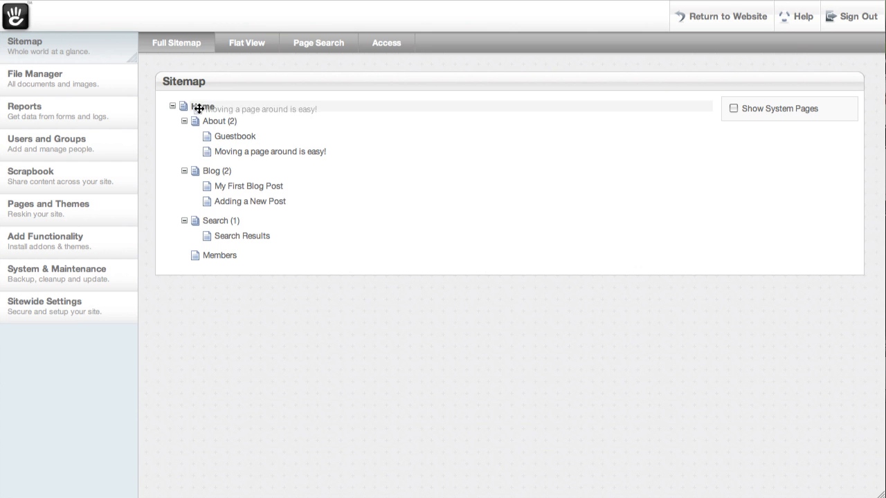
# Drag 'Moving a page around is easy!' onto Home and confirm the move
pyautogui.moveTo(270, 151); pyautogui.dragTo(202, 105)
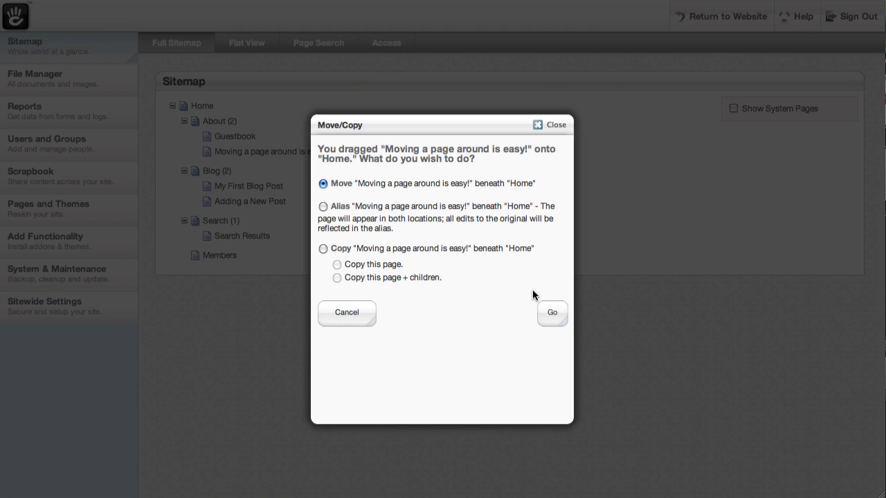
pyautogui.click(550, 312)
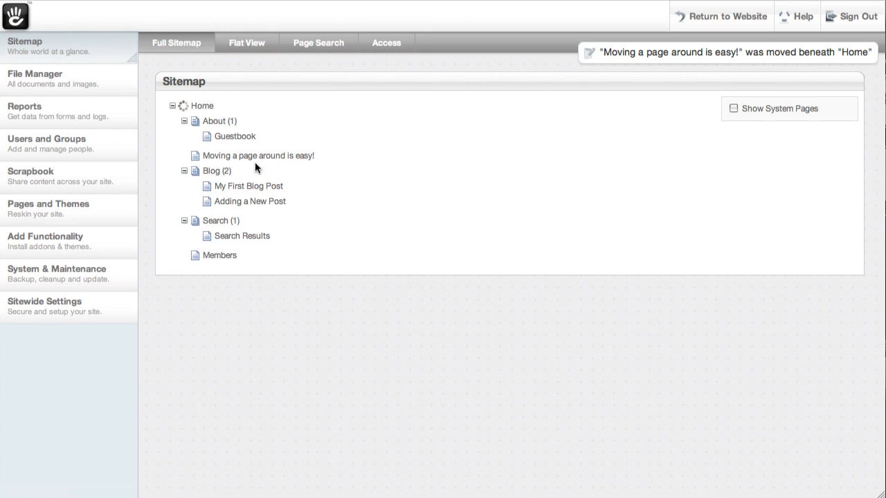
pyautogui.moveTo(133, 133)
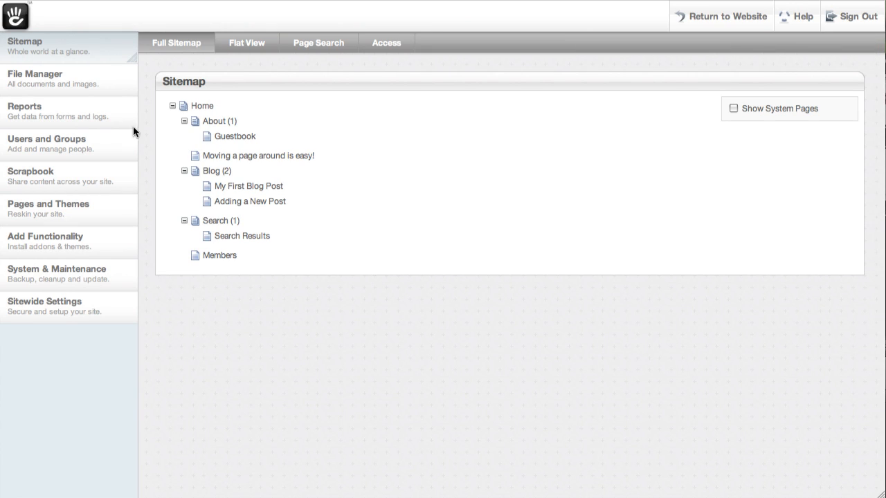
# Go to Pages and Themes > Attributes and list the available attribute types
pyautogui.click(49, 203)
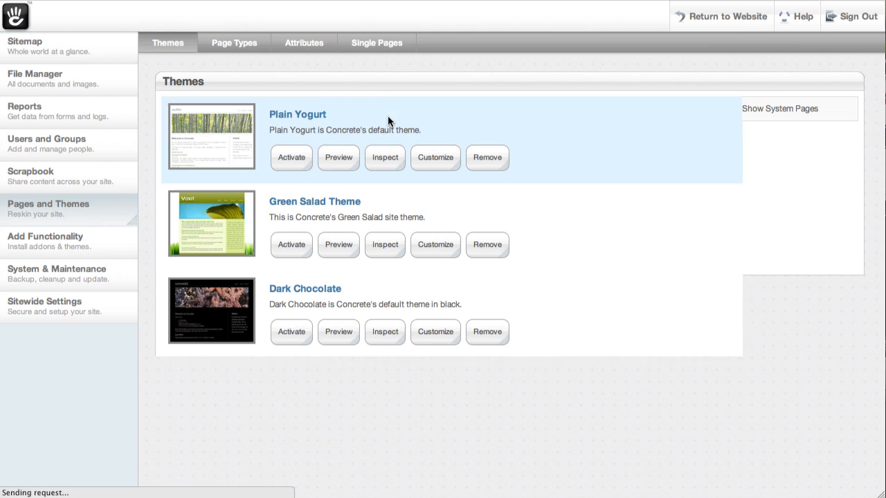
pyautogui.click(303, 41)
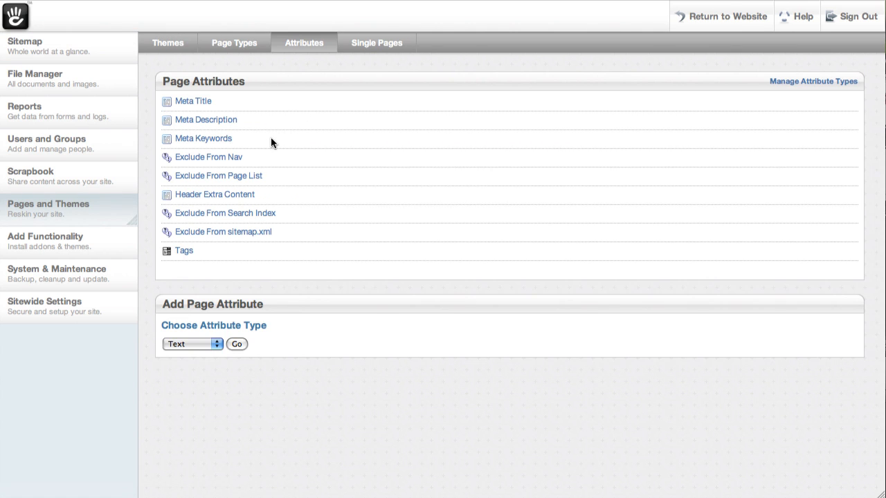
pyautogui.click(192, 343)
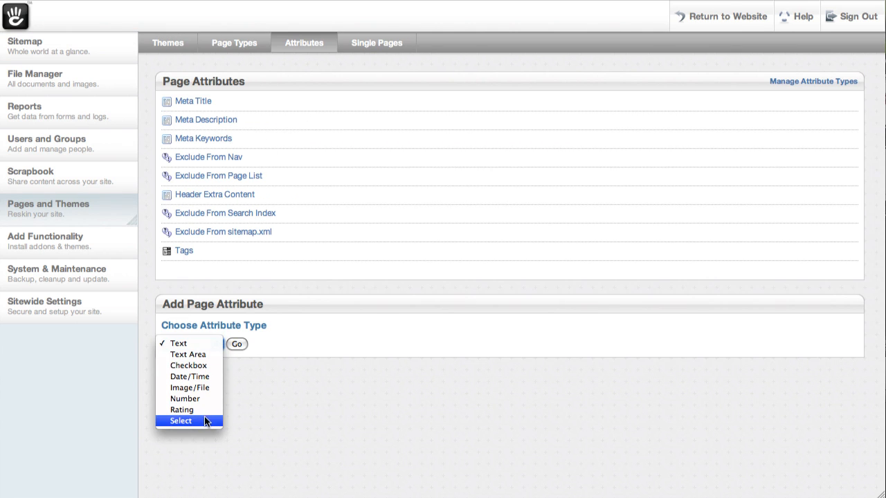
# Start a Select attribute with handle JustLikeCCK and name 'Pages become Objects'
pyautogui.click(180, 420)
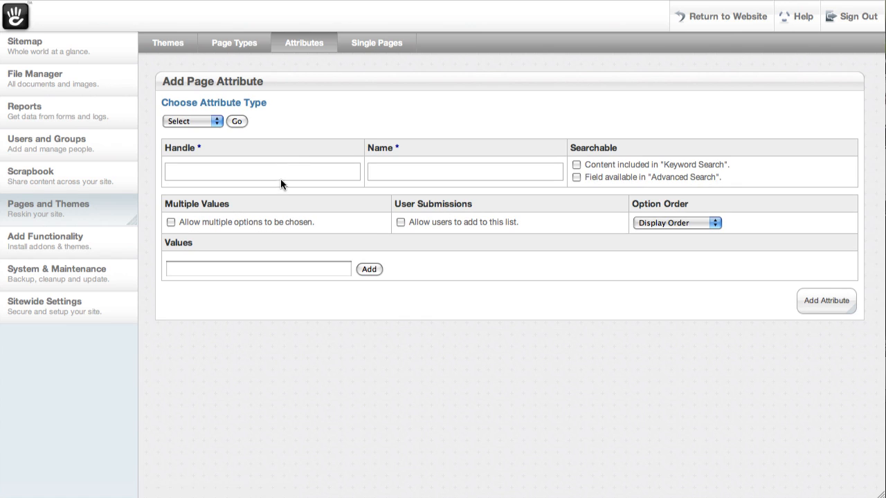
pyautogui.write('JustLikeCCK')
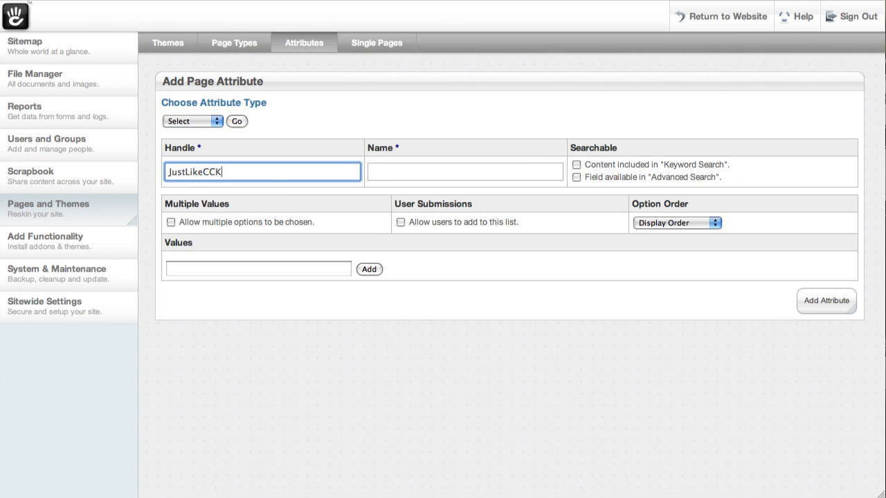
pyautogui.write('Pages become Objects')
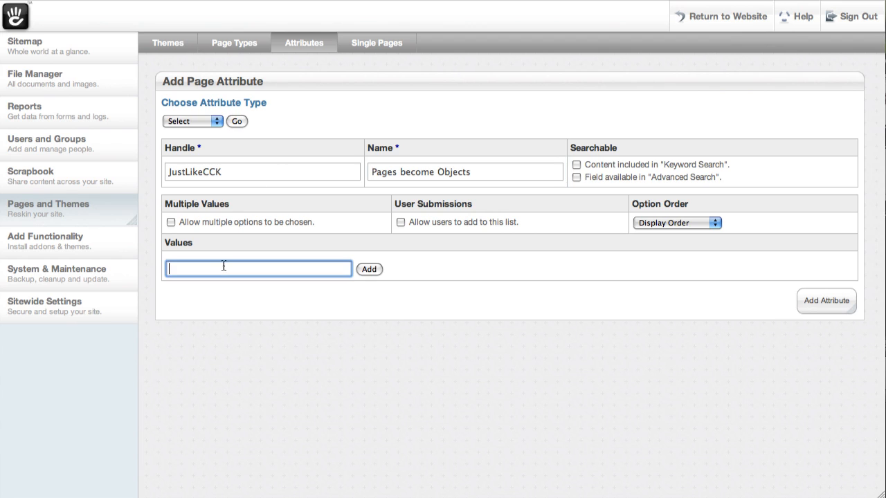
# Add the values Red, Green and Blue and create the attribute
pyautogui.click(368, 269)
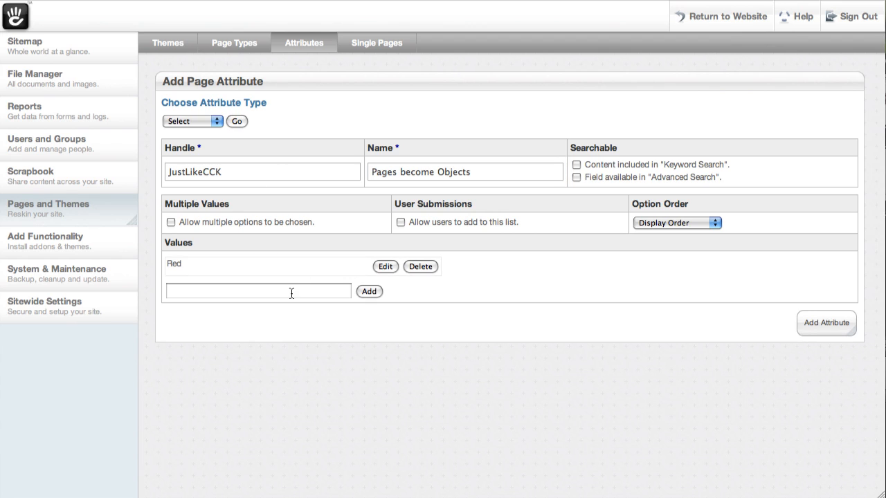
pyautogui.click(368, 290)
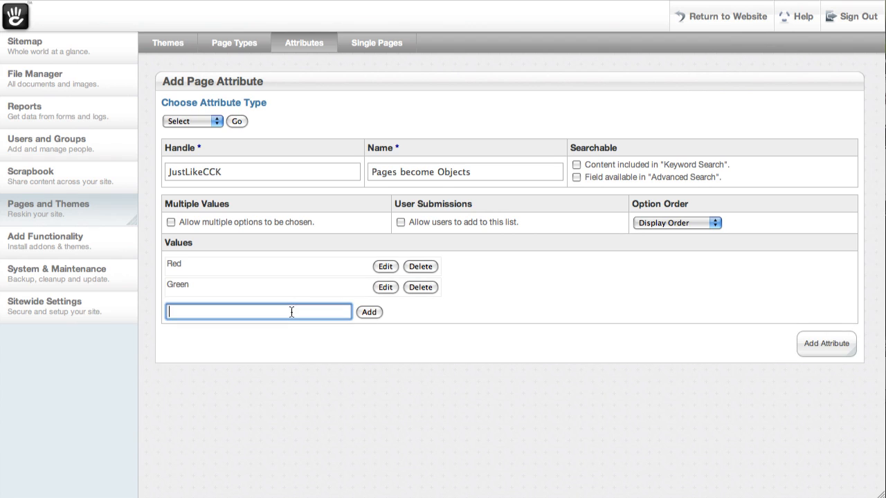
pyautogui.click(368, 313)
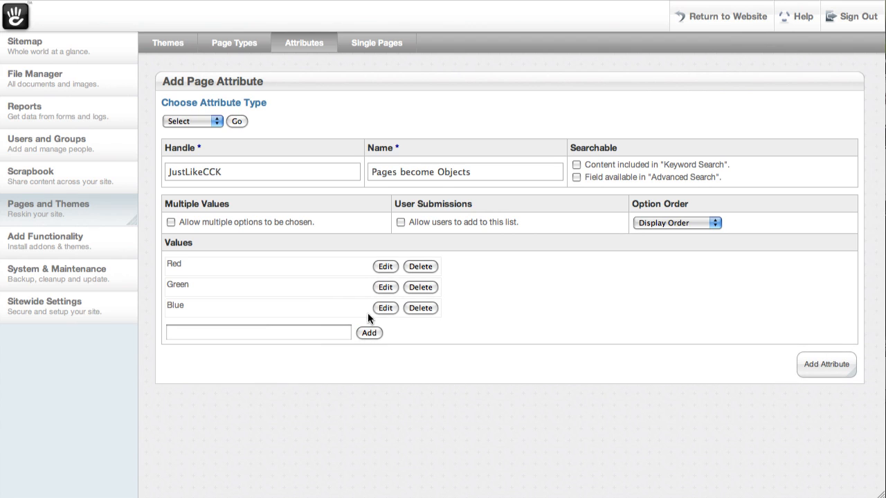
pyautogui.click(825, 364)
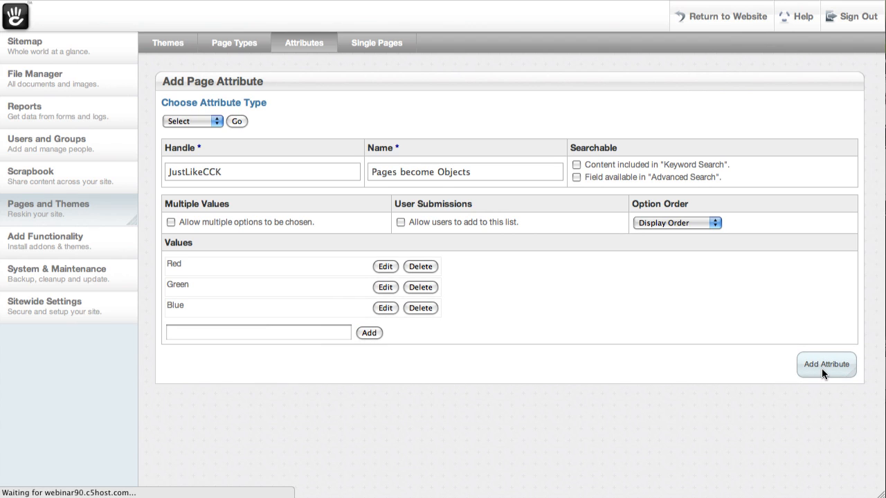
pyautogui.click(826, 364)
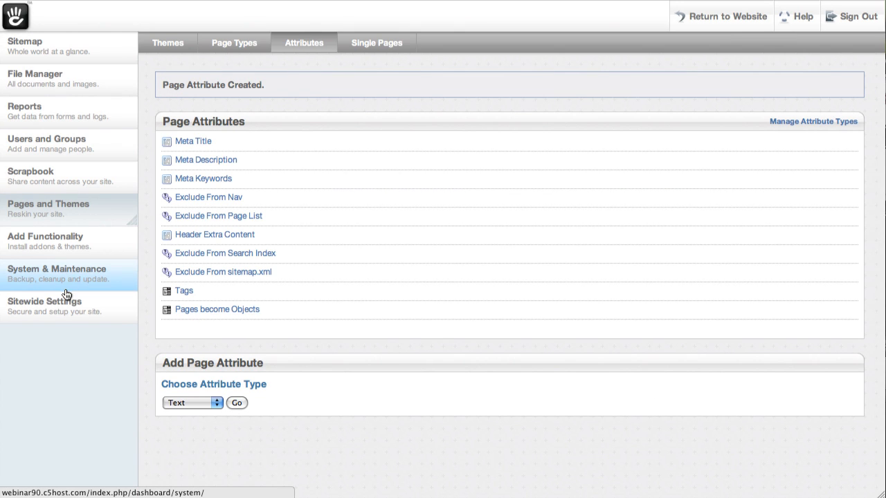
# In Sitewide Settings, set the full page cache to a custom 400-minute lifetime and update the cache
pyautogui.click(44, 306)
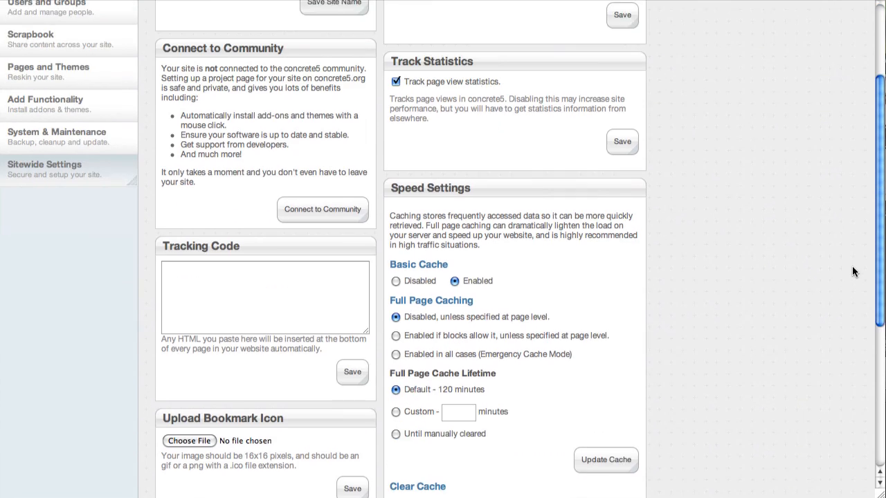
pyautogui.scroll(-3)
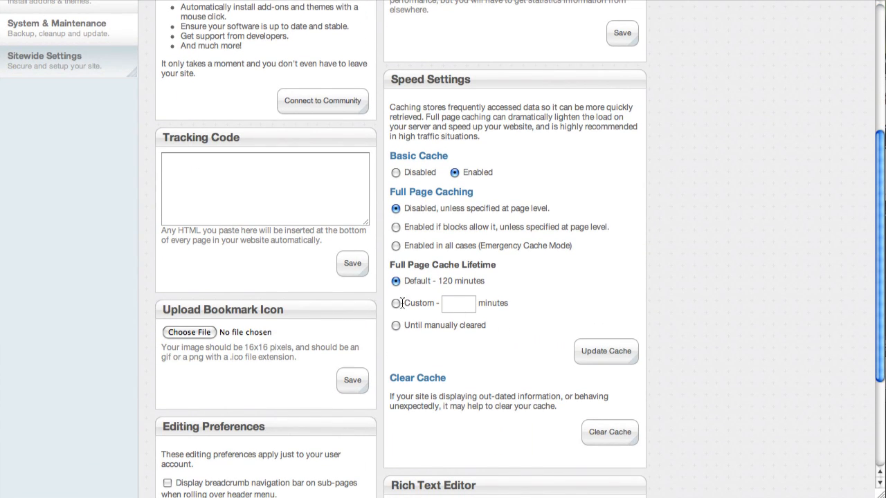
pyautogui.write('400')
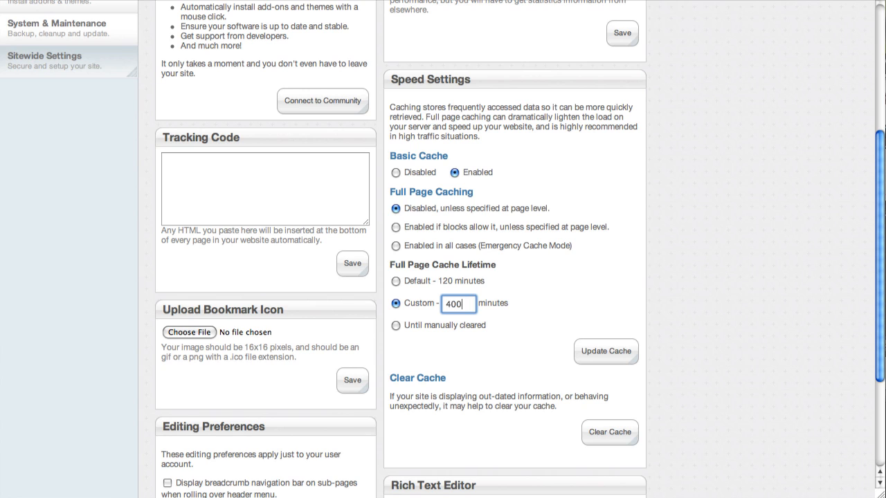
pyautogui.click(606, 351)
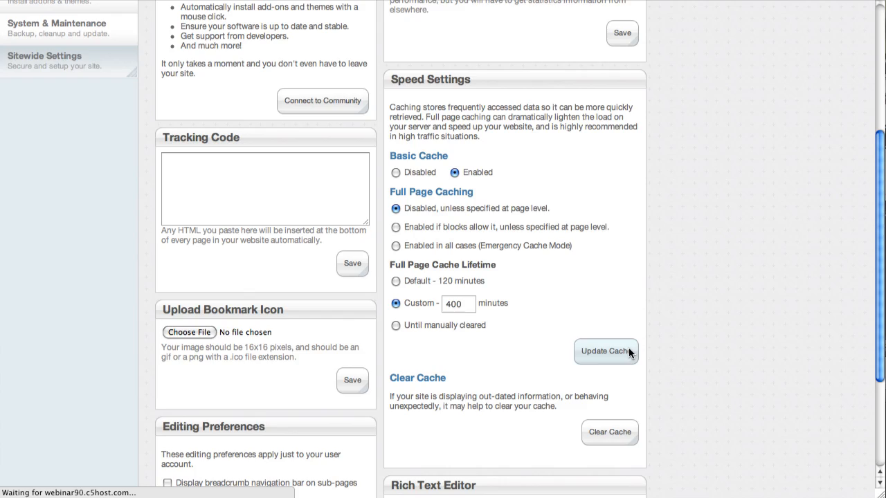
pyautogui.click(606, 352)
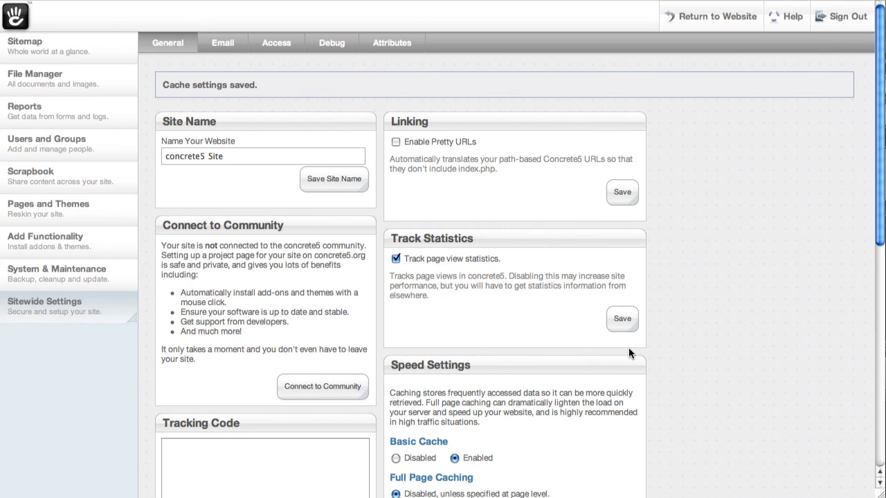